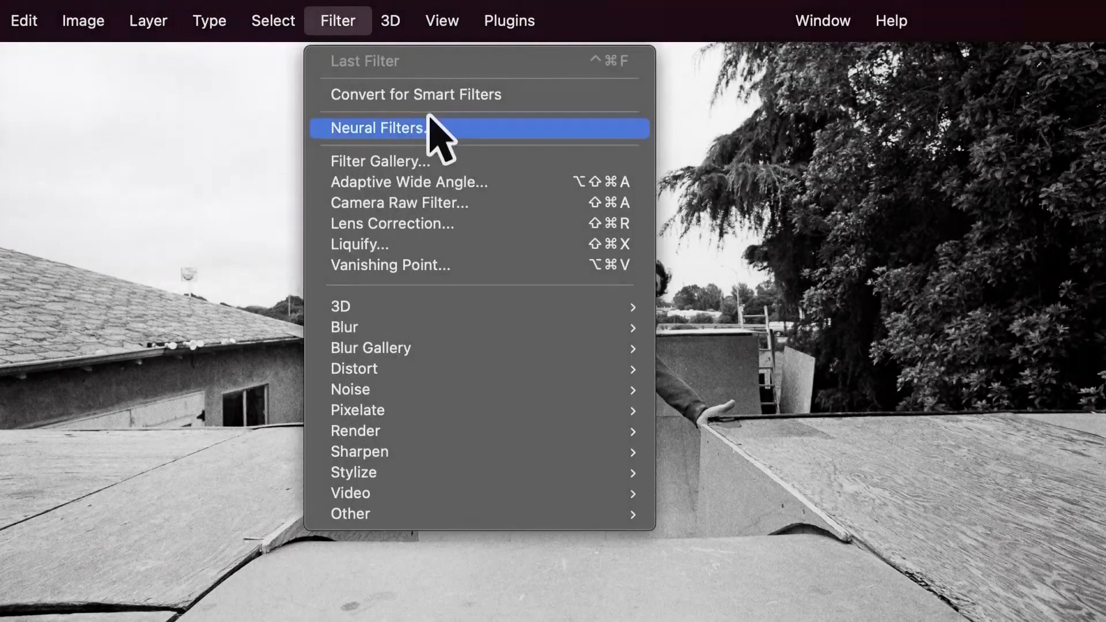
# Colorize the skateboard photo with raised saturation, then outline the selected popsicle with a 16 px stroke
pyautogui.click(377, 127)
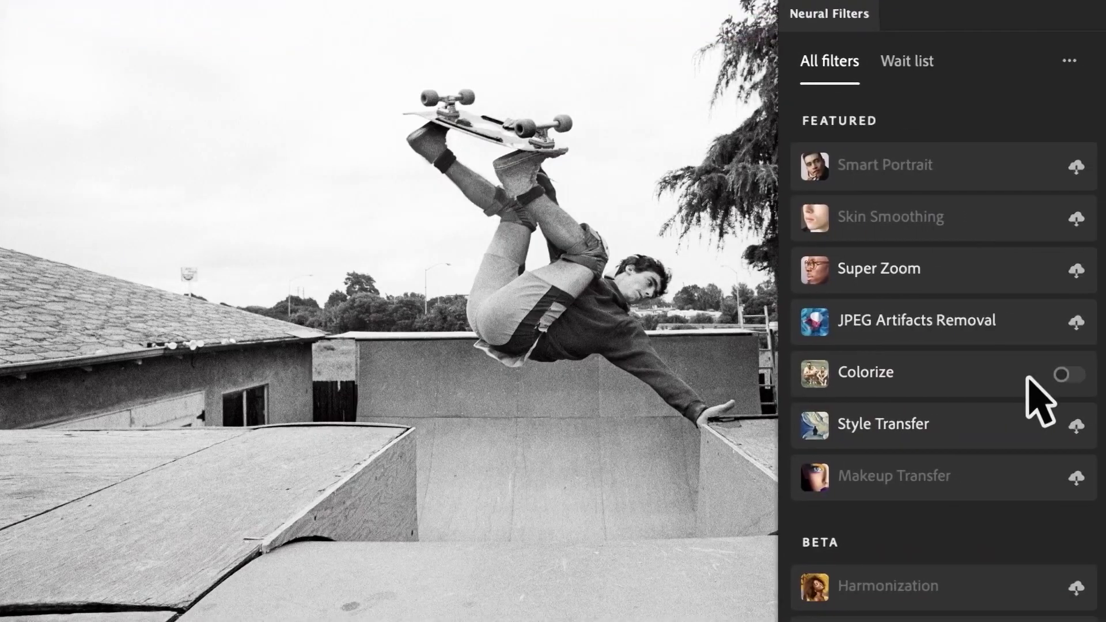
pyautogui.click(1067, 374)
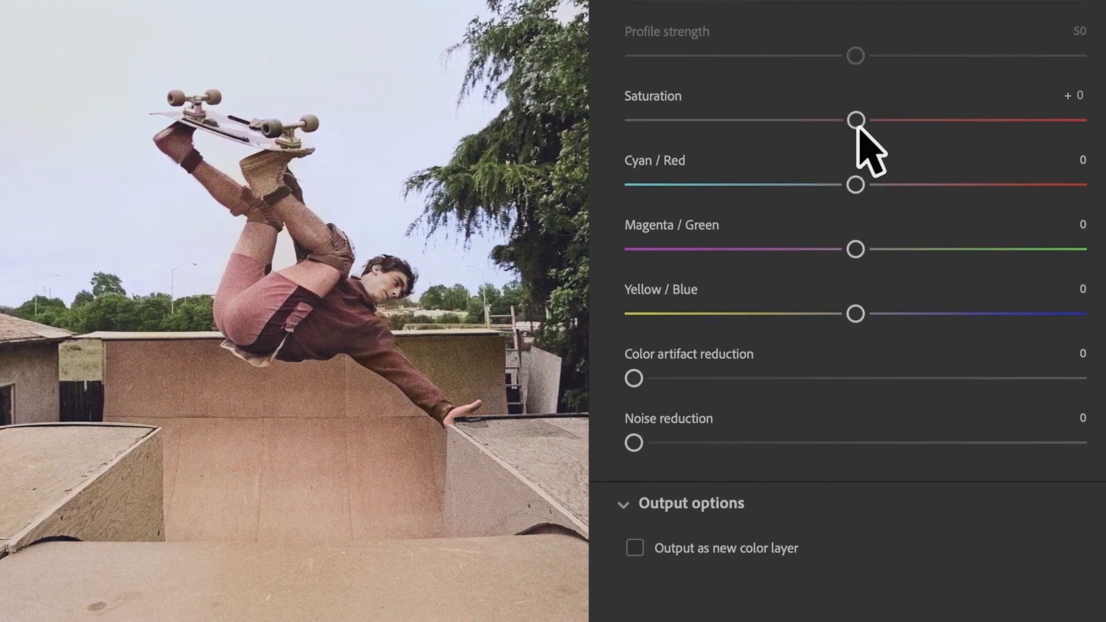
pyautogui.moveTo(855, 120); pyautogui.dragTo(966, 120)
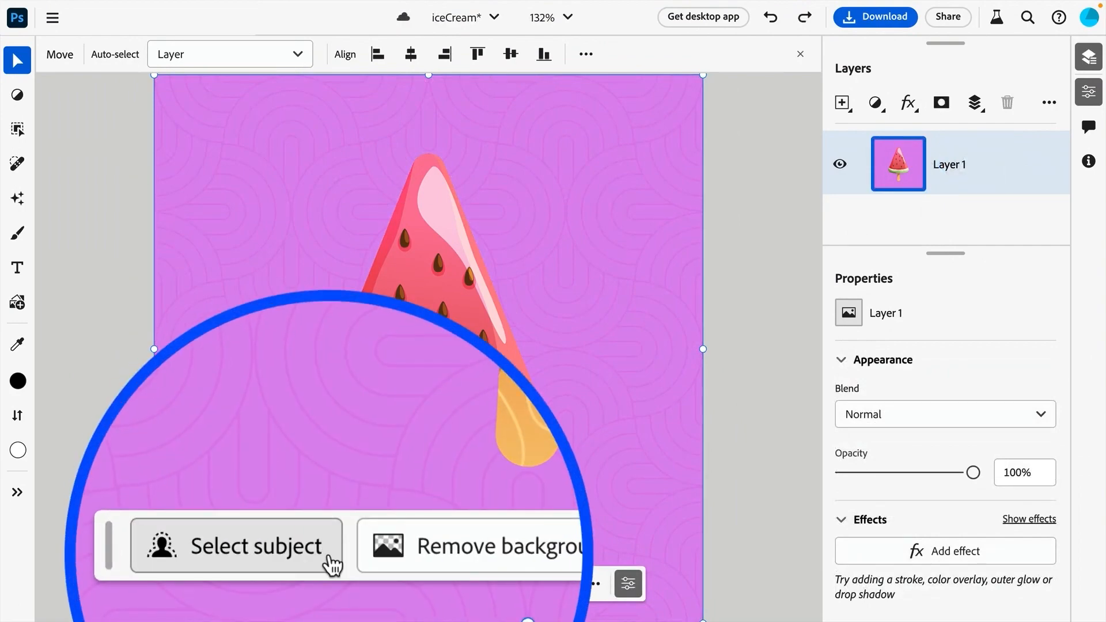
pyautogui.click(472, 546)
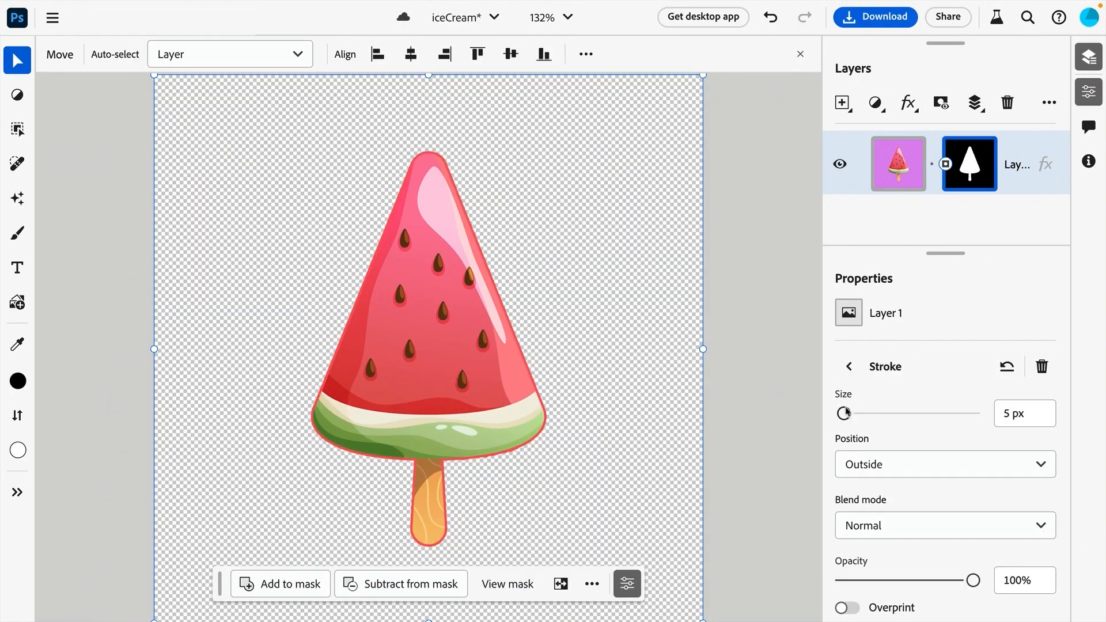
pyautogui.moveTo(842, 413); pyautogui.dragTo(850, 412)
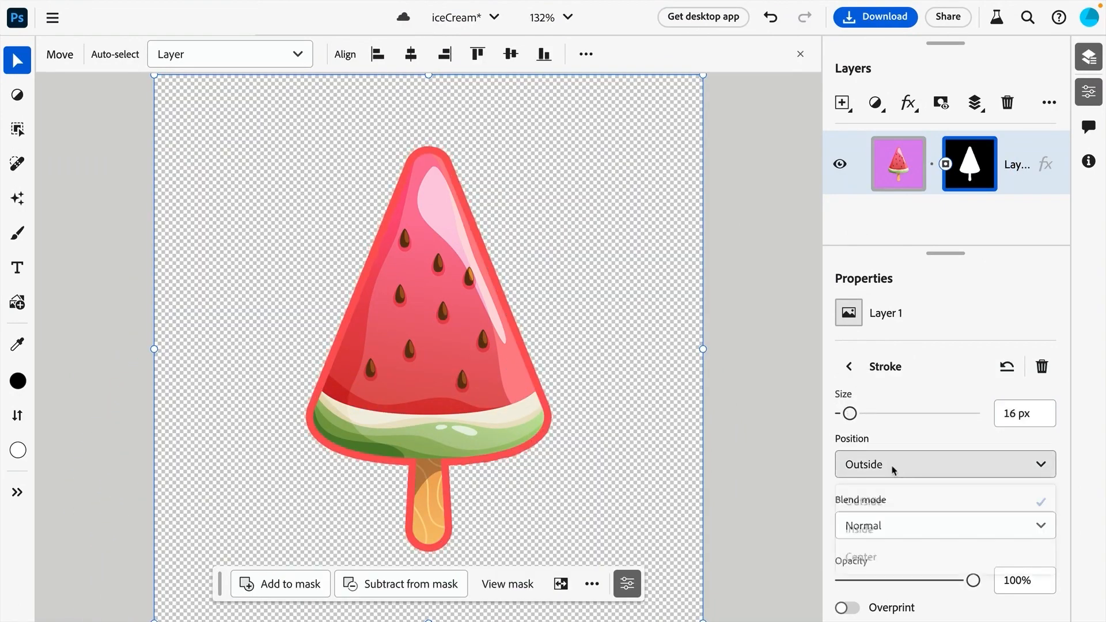